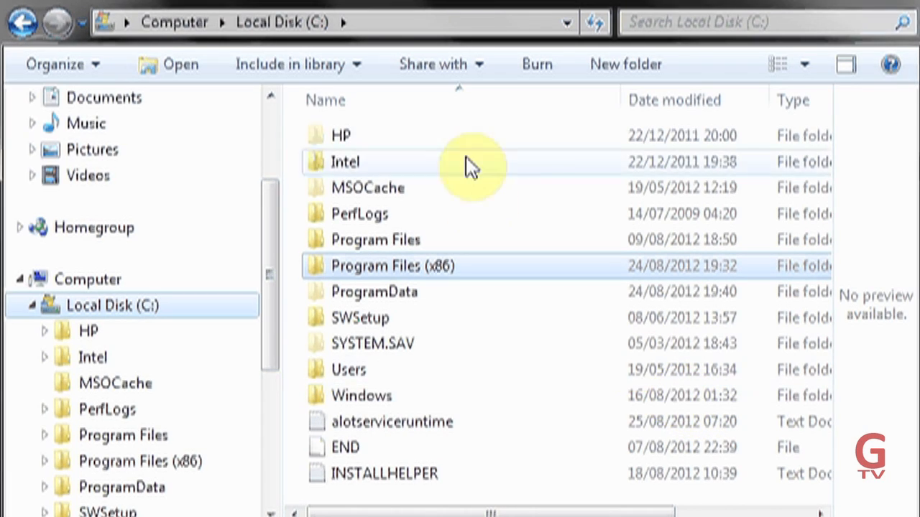
mouse_move(467, 136)
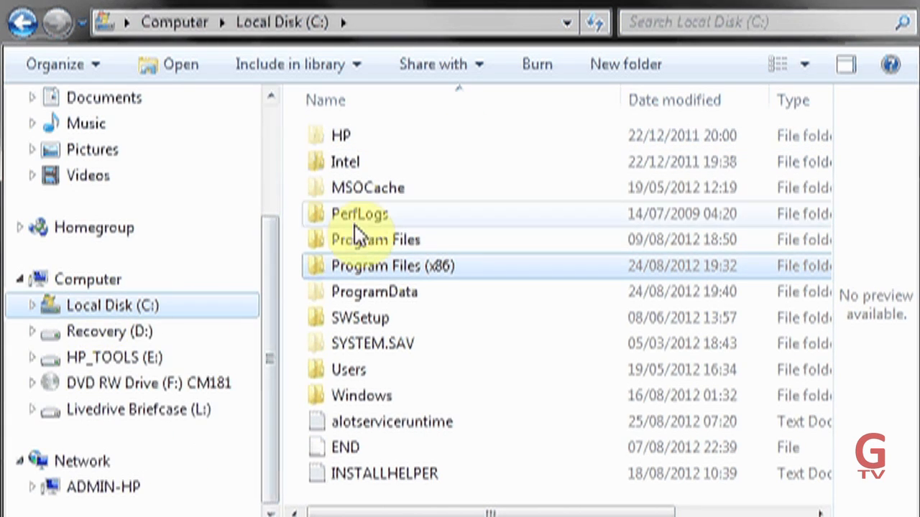
mouse_move(431, 281)
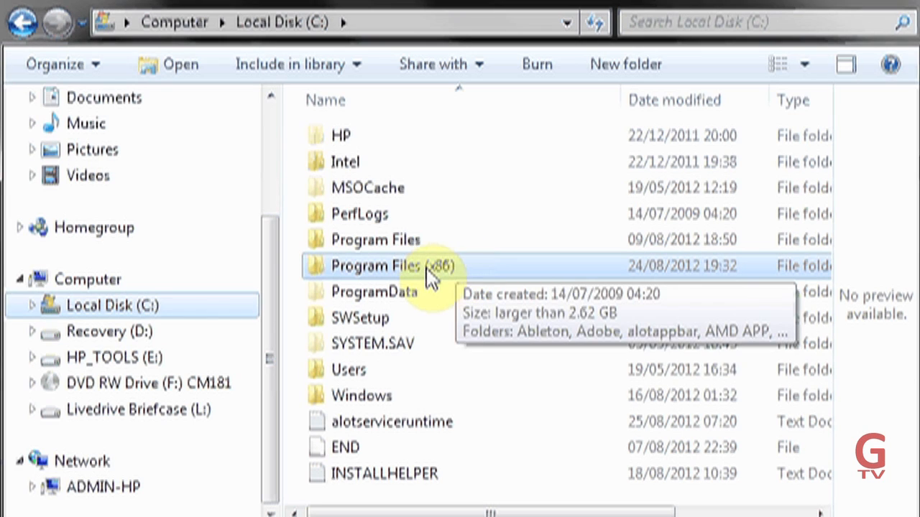
Step: Navigate into Program Files (x86) > Ableton > Live 8.2.1 > Resources > MIDI Remote Scripts
double_click(375, 266)
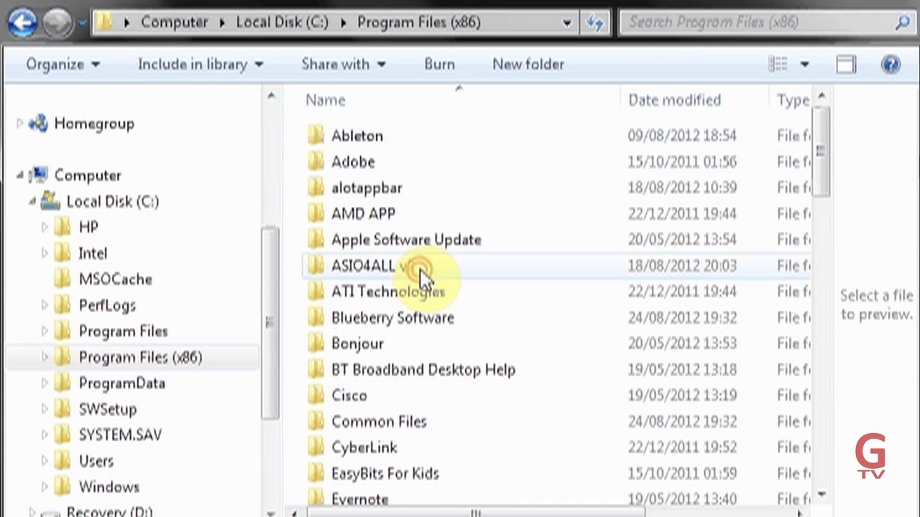
click(357, 136)
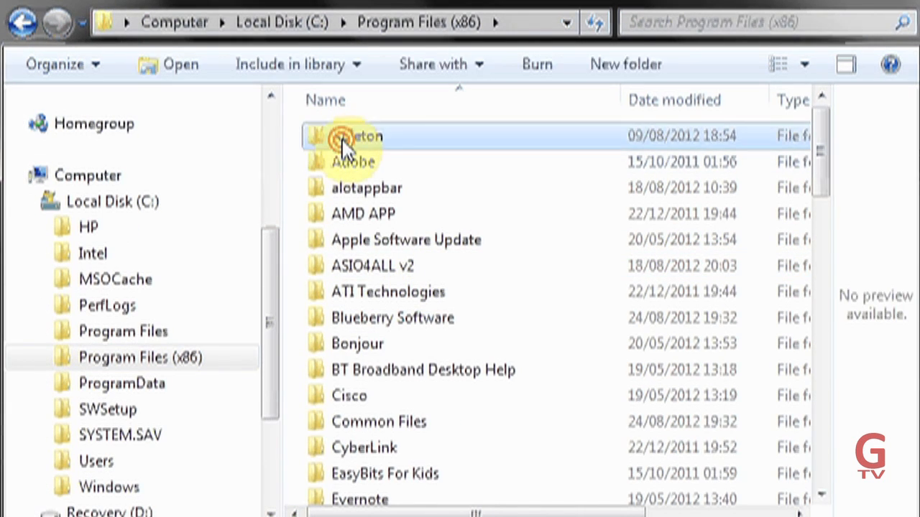
double_click(359, 136)
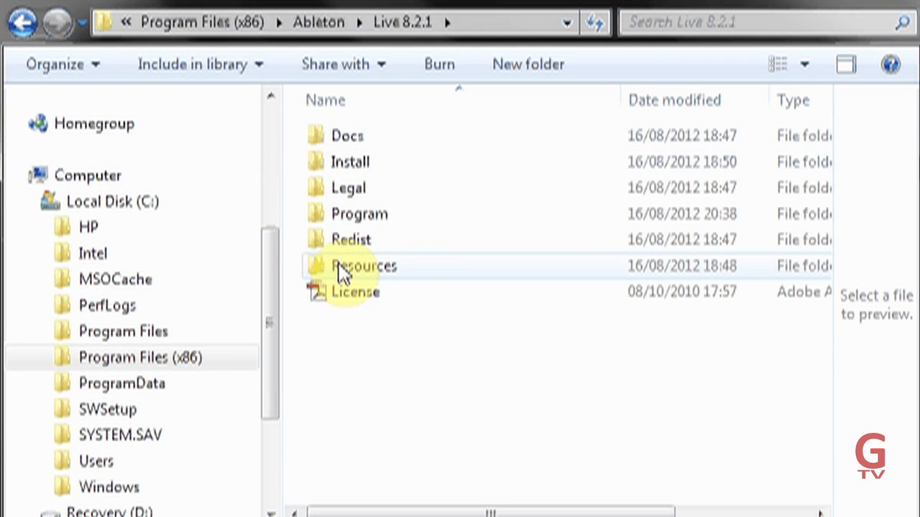
double_click(364, 265)
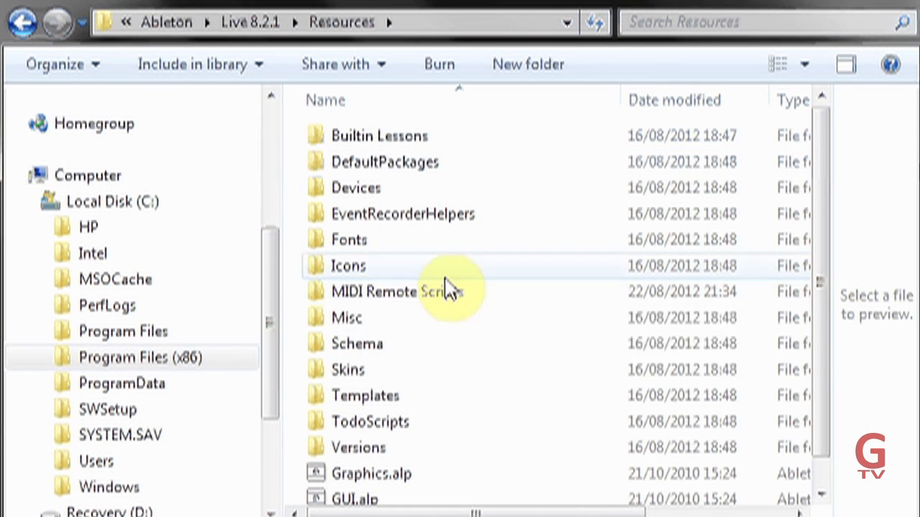
mouse_move(471, 298)
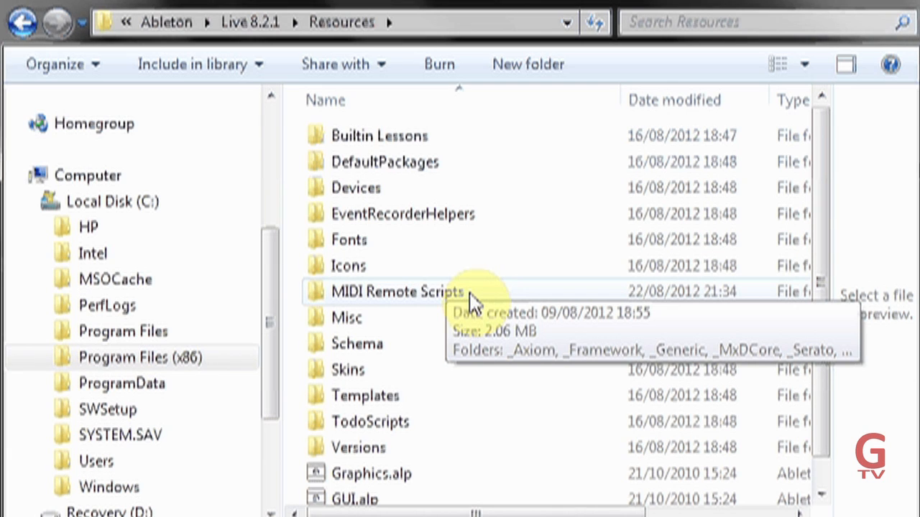
double_click(397, 291)
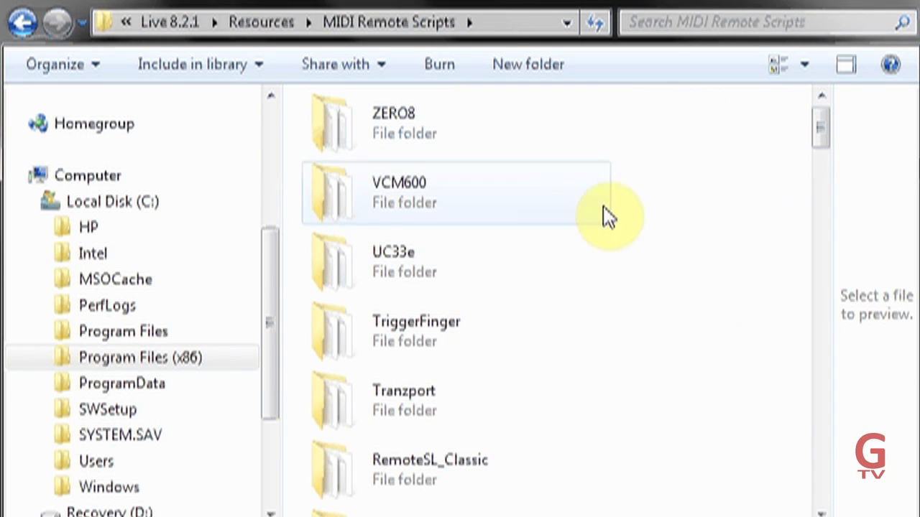
Step: Scroll to the OP1 script folder, view its files, and go back to MIDI Remote Scripts
scroll(down, 3)
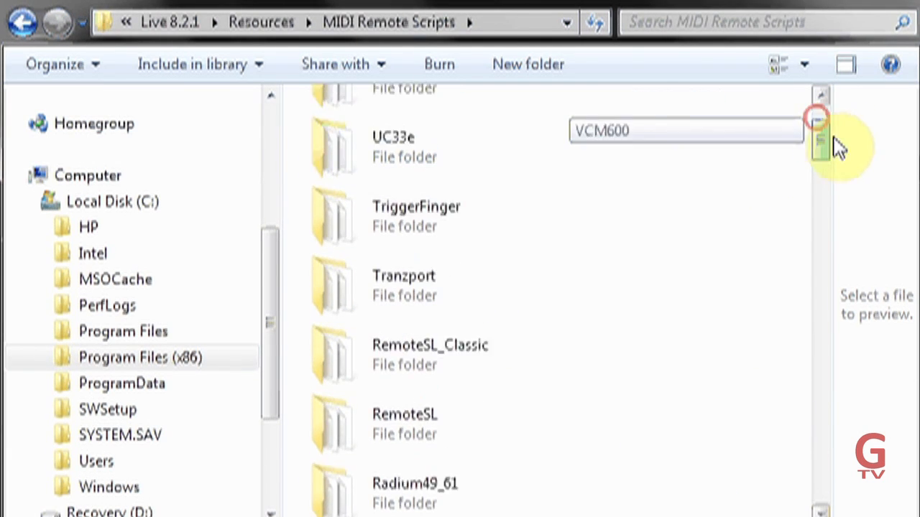
drag(819, 144, 820, 417)
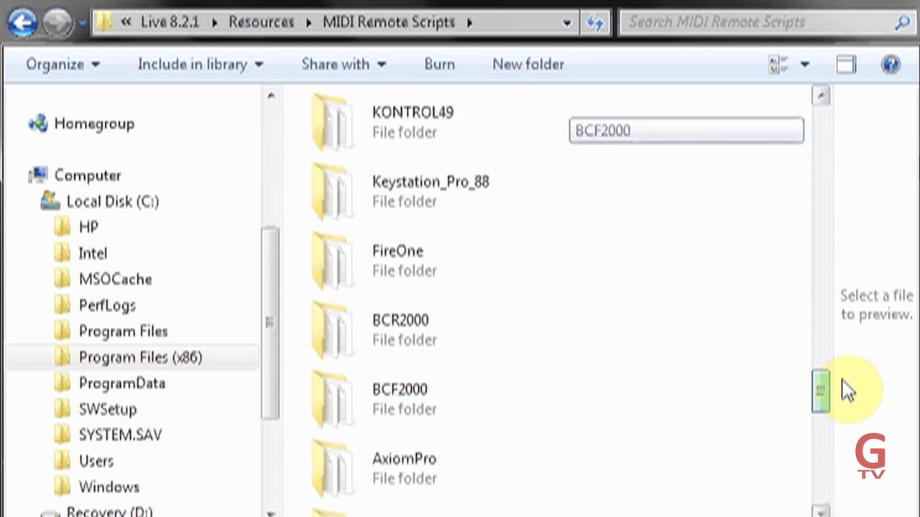
scroll(down, 3)
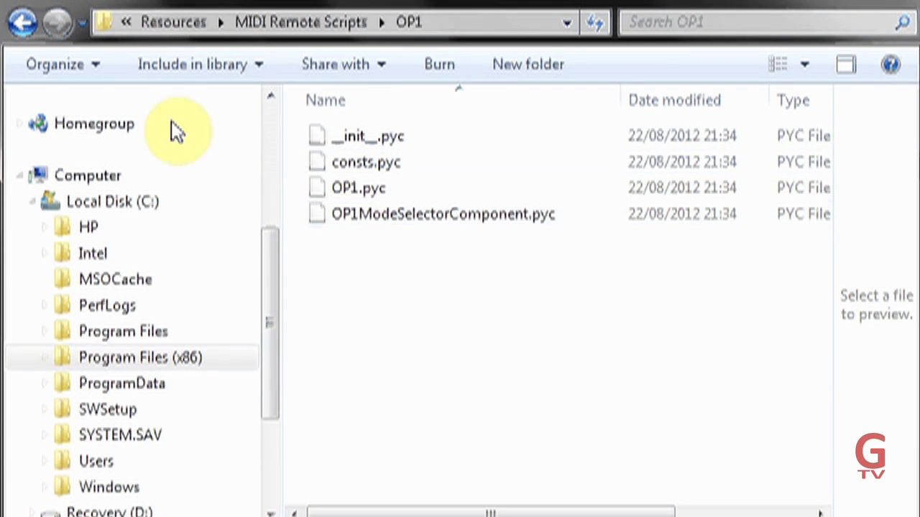
click(23, 22)
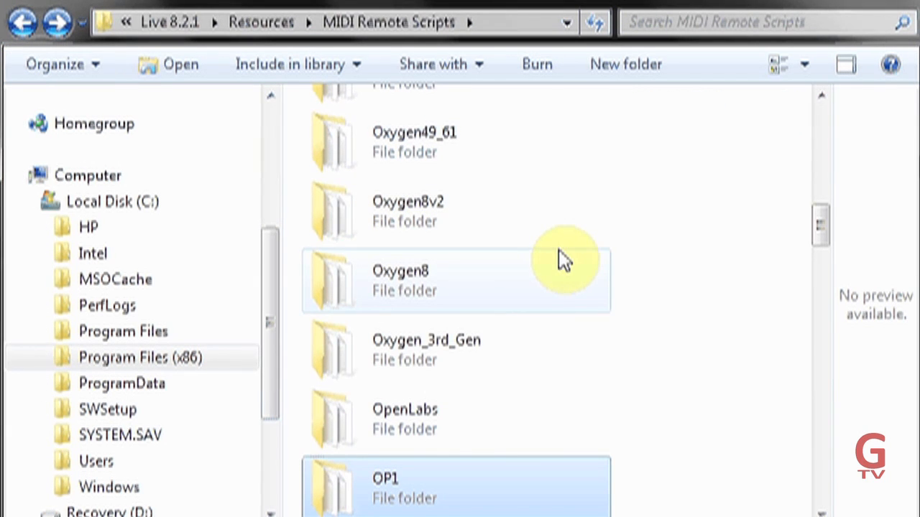
mouse_move(561, 259)
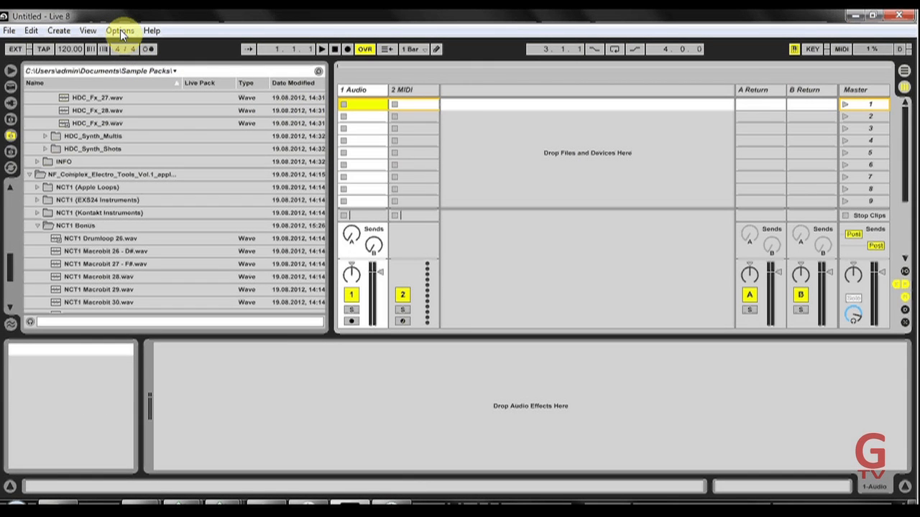
Step: Bring up Live's Preferences window from the Options menu
click(120, 30)
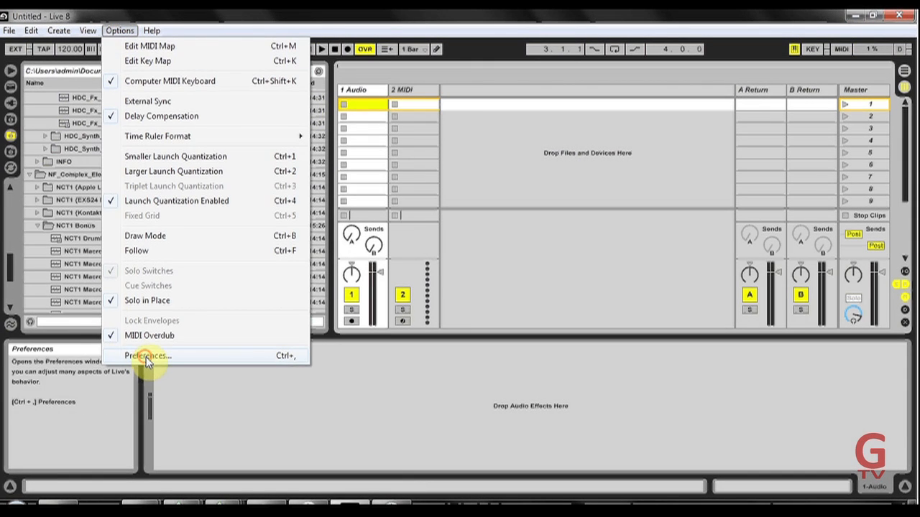
click(147, 356)
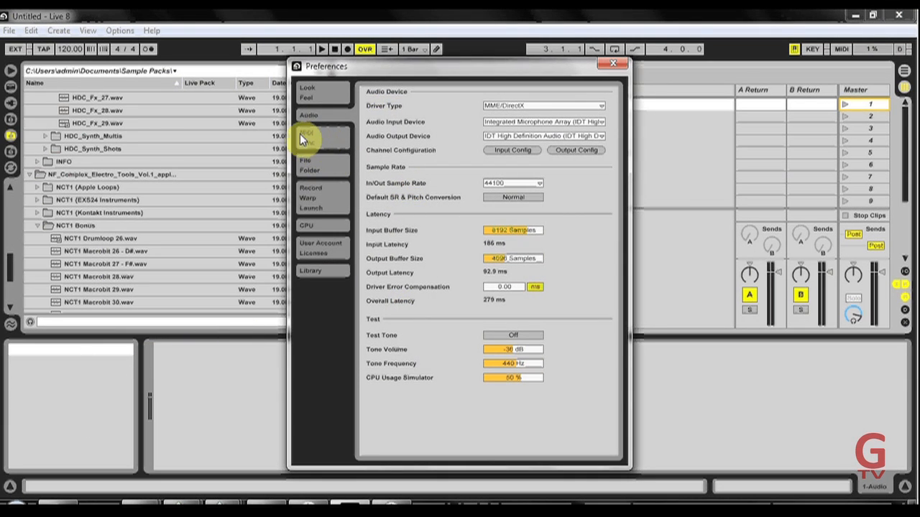
Step: Show the MIDI Sync page with OP1 as control surface on the OP-1 Midi Device
click(307, 133)
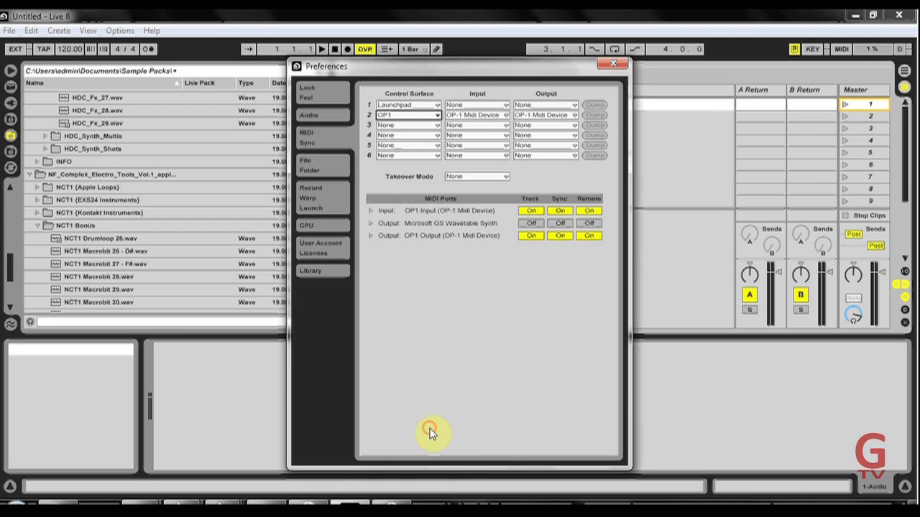
click(475, 115)
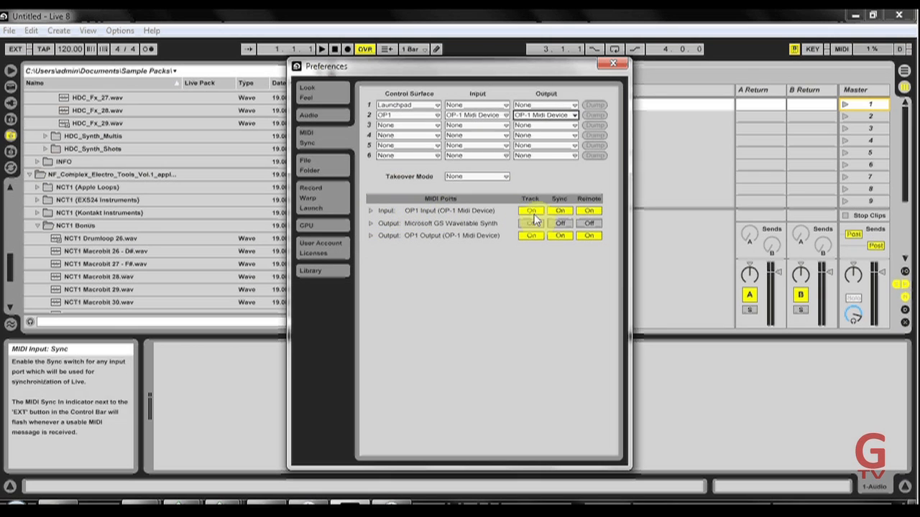
Step: Expand the OP1 input and output port rows and switch the input port type to DirectMusic
click(530, 223)
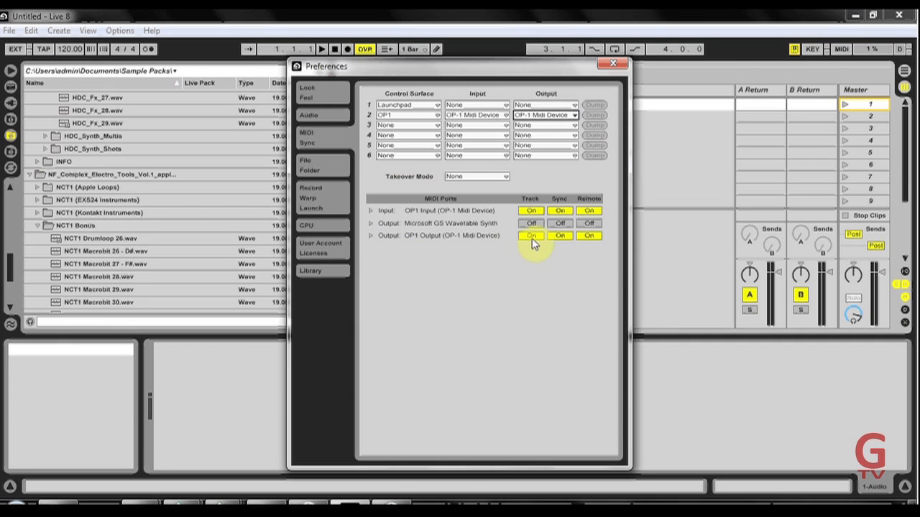
mouse_move(478, 238)
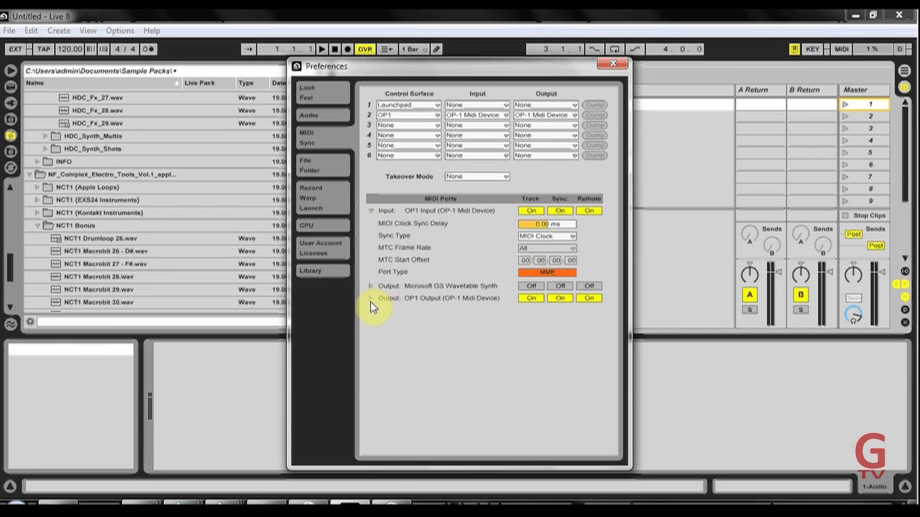
click(371, 299)
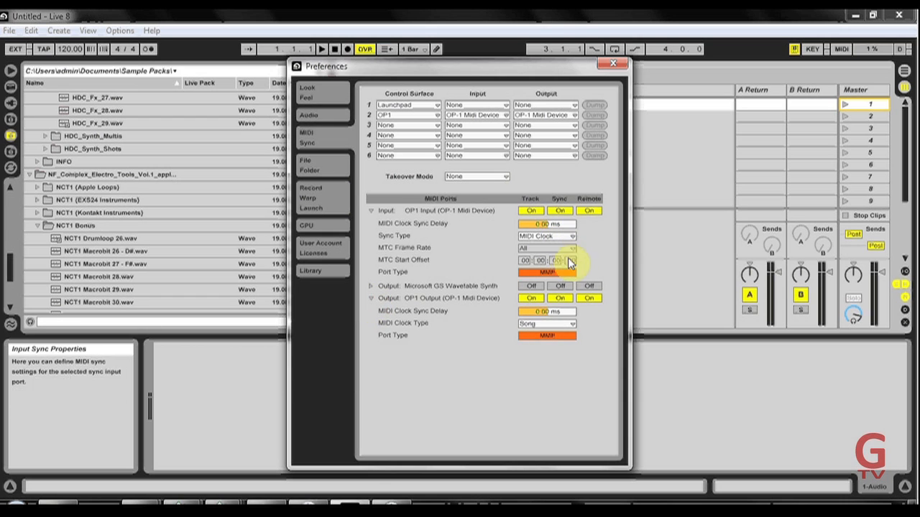
click(546, 271)
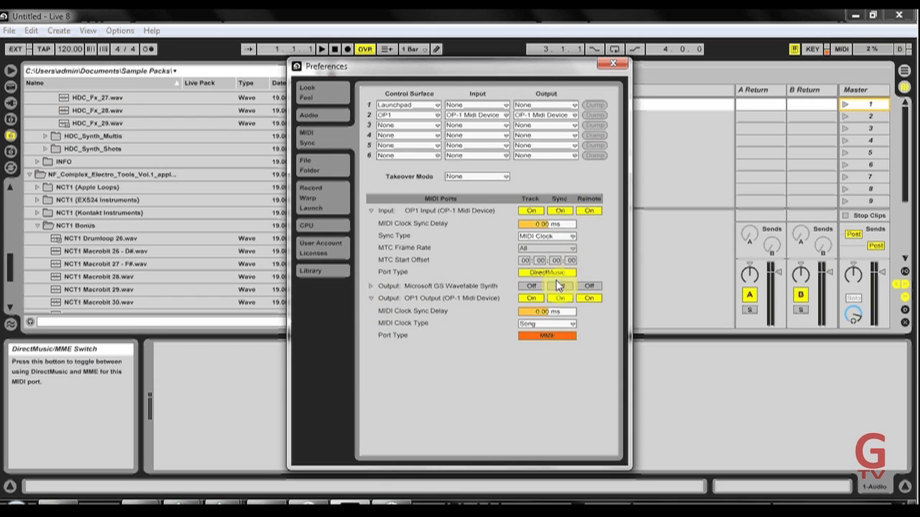
click(547, 335)
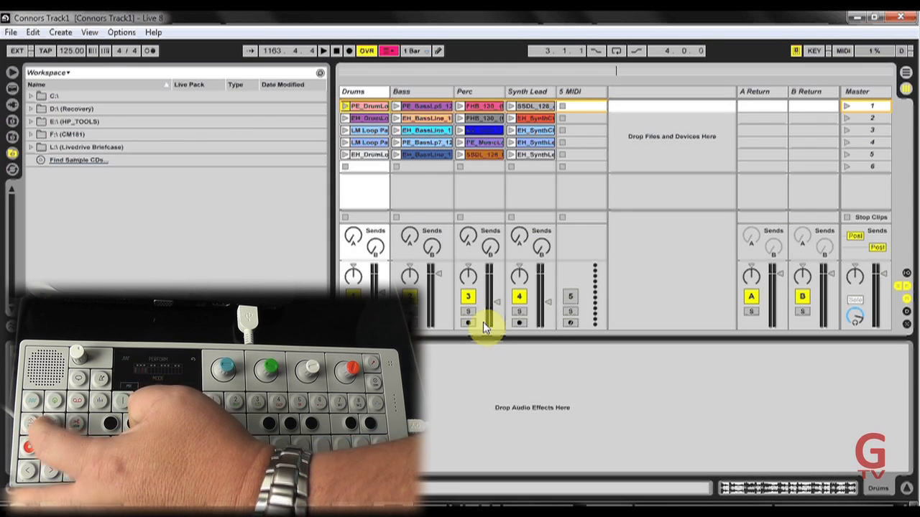
Step: Switch to Arrangement View and lower the tempo to 68.95 BPM via the OP-1 knob
key(Tab)
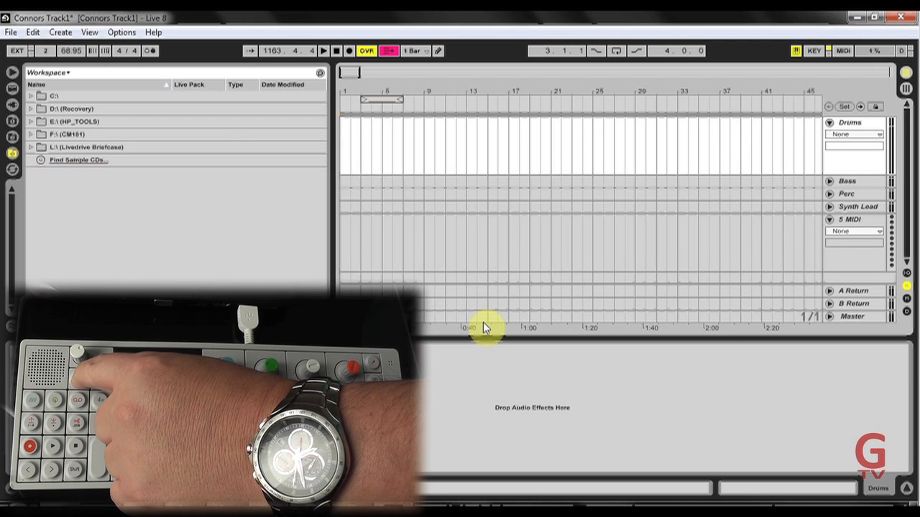
click(45, 51)
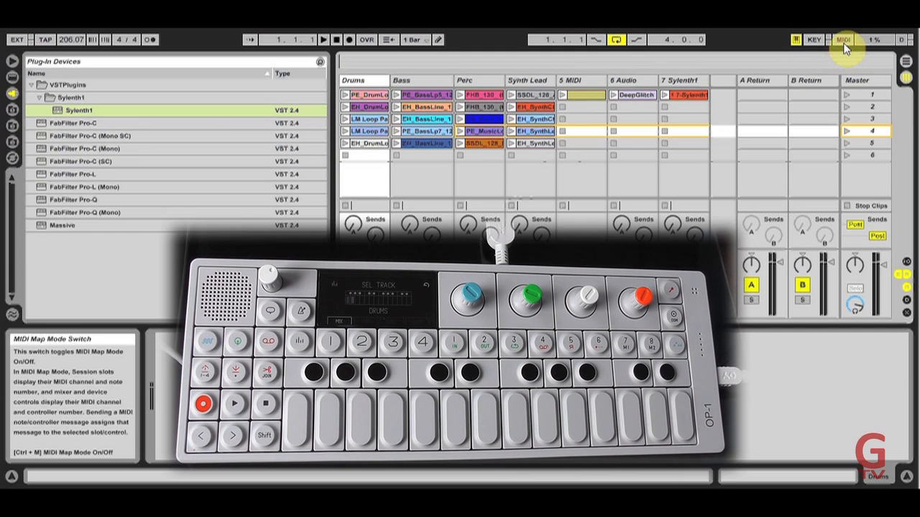
Step: Enter MIDI Map Mode, showing the empty MIDI Mappings browser
click(843, 40)
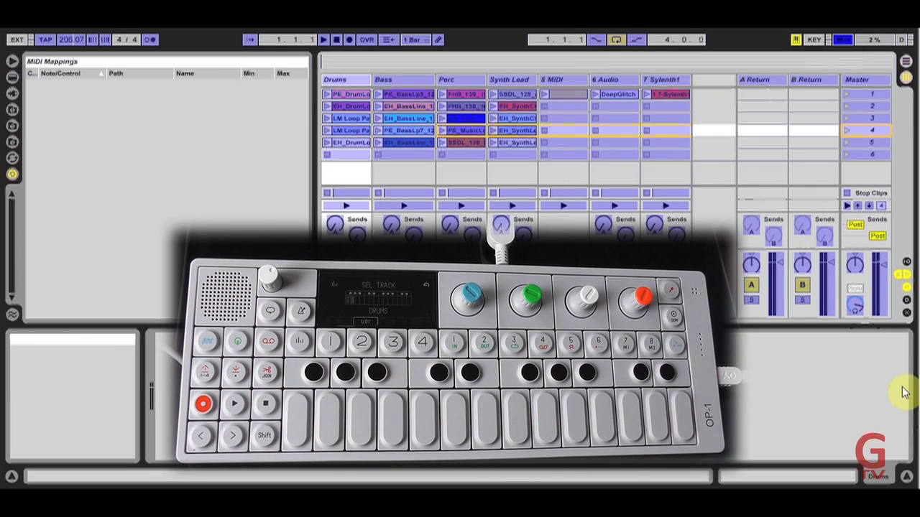
mouse_move(884, 272)
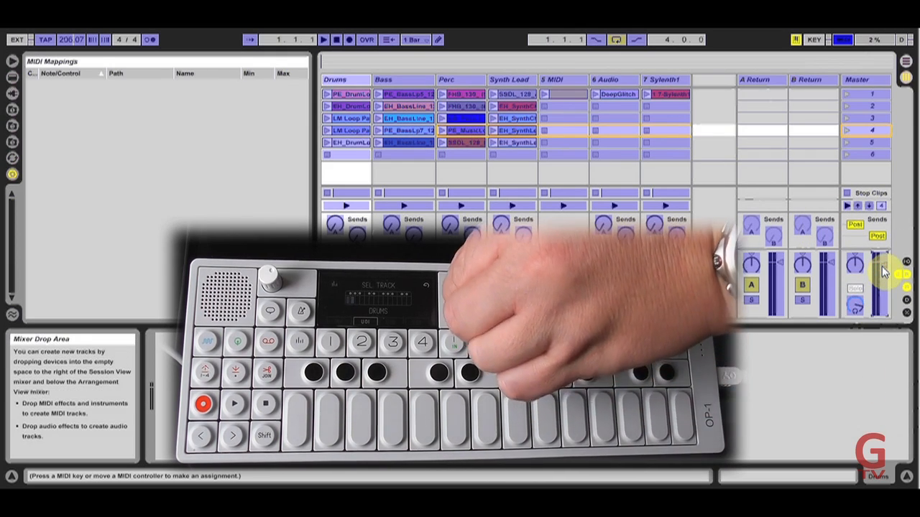
Step: Map master Track Volume to CC 53 and Preview Volume to CC 54 from OP-1 knobs
click(880, 277)
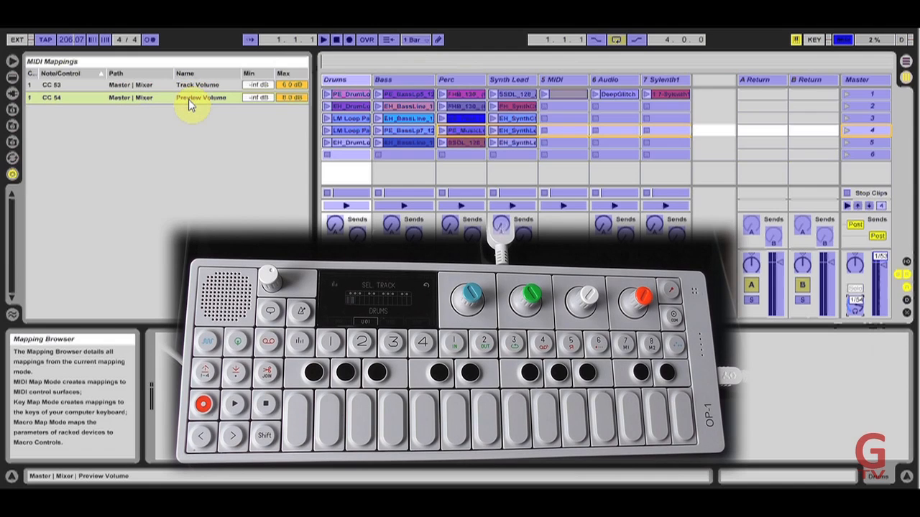
click(201, 97)
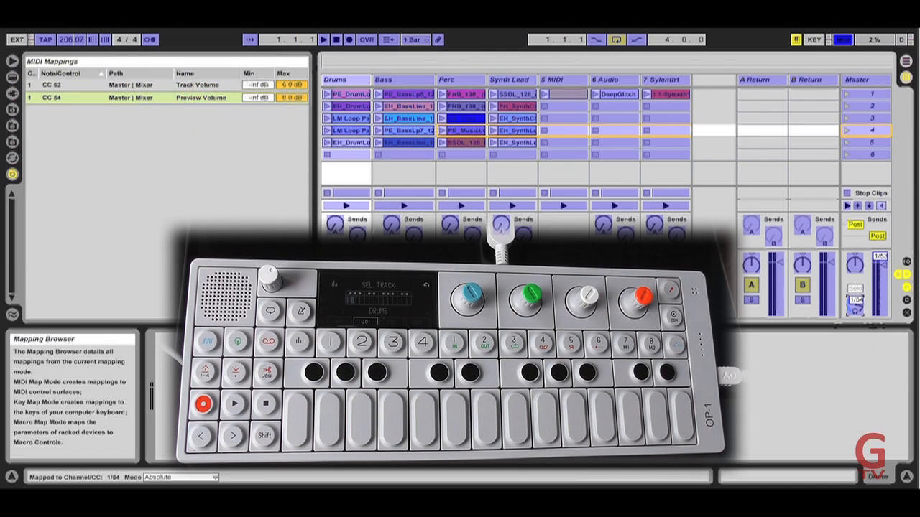